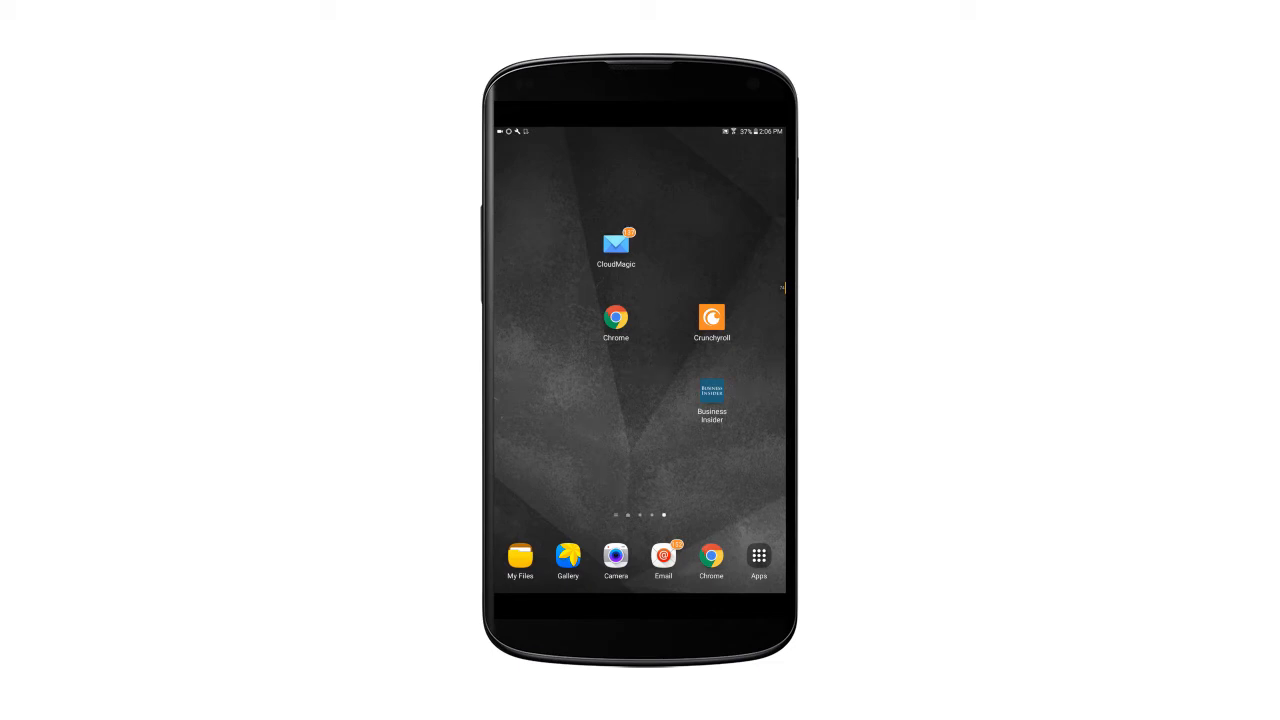
Launch CloudMagic, switch to the second Gmail account and scroll down its inbox
{"action": "left_click", "coordinate": [615, 245]}
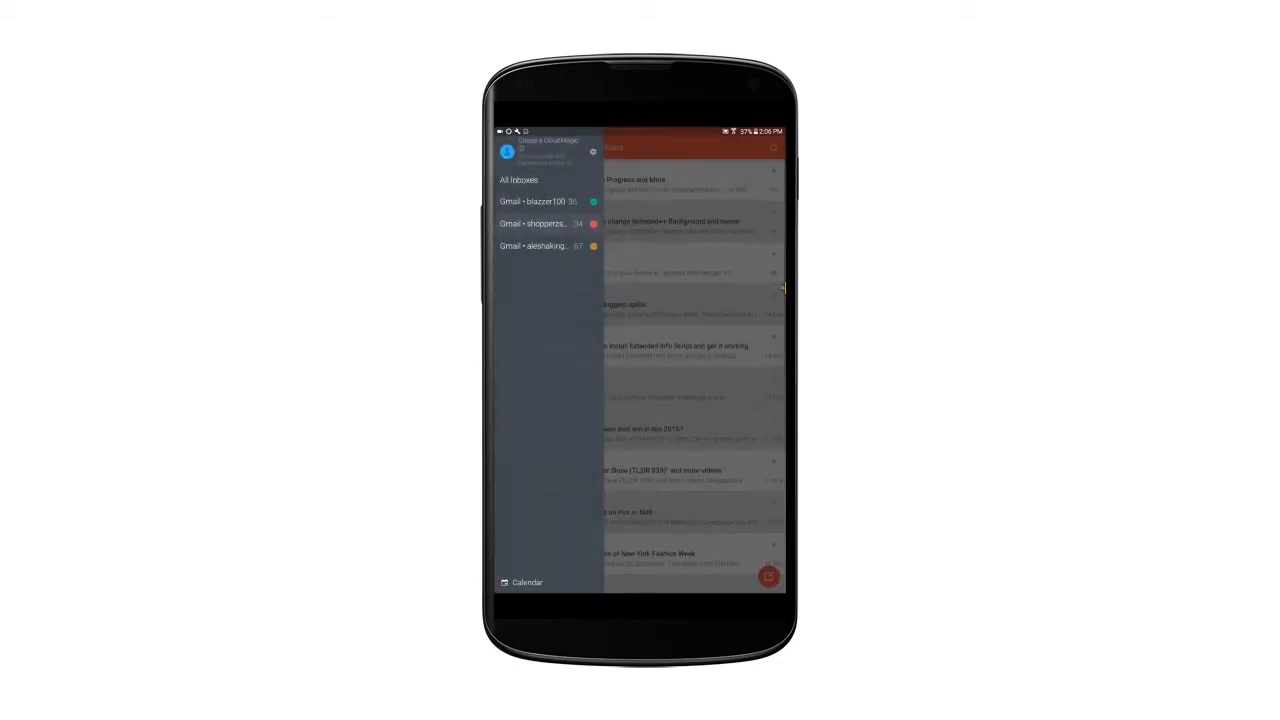
{"action": "left_click", "coordinate": [538, 223]}
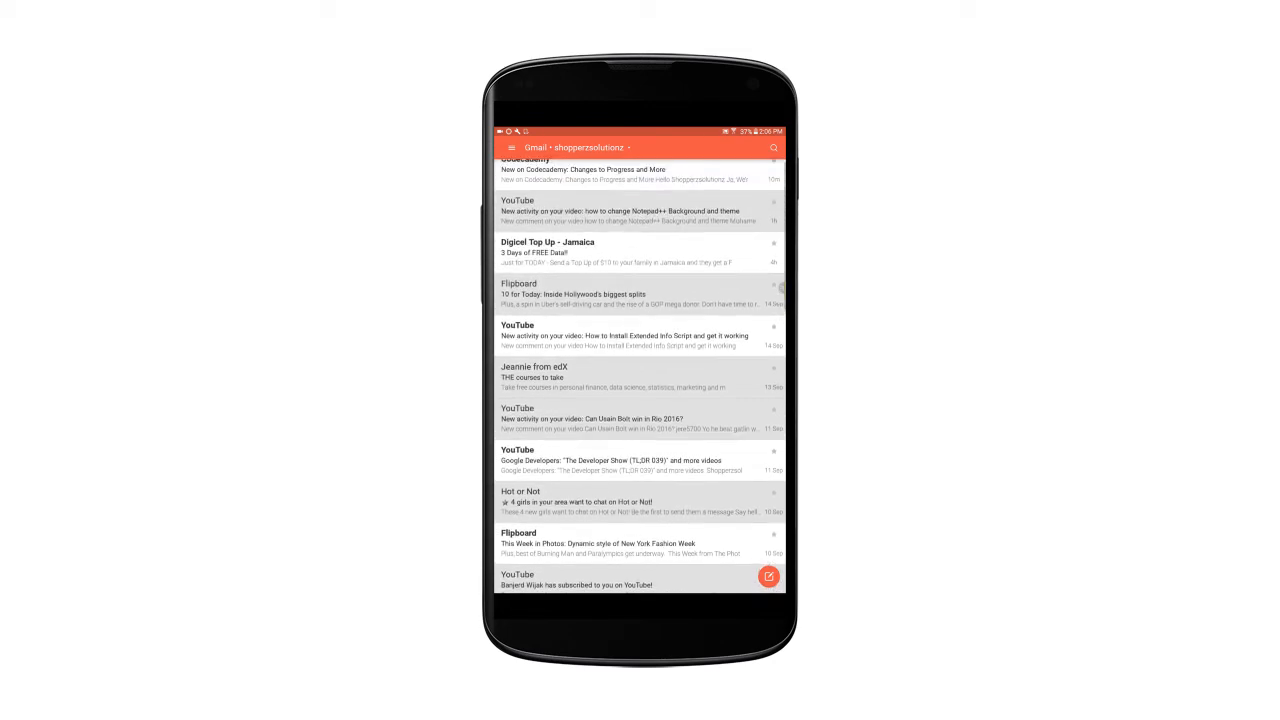
{"action": "scroll", "scroll_direction": "down", "scroll_amount": 3}
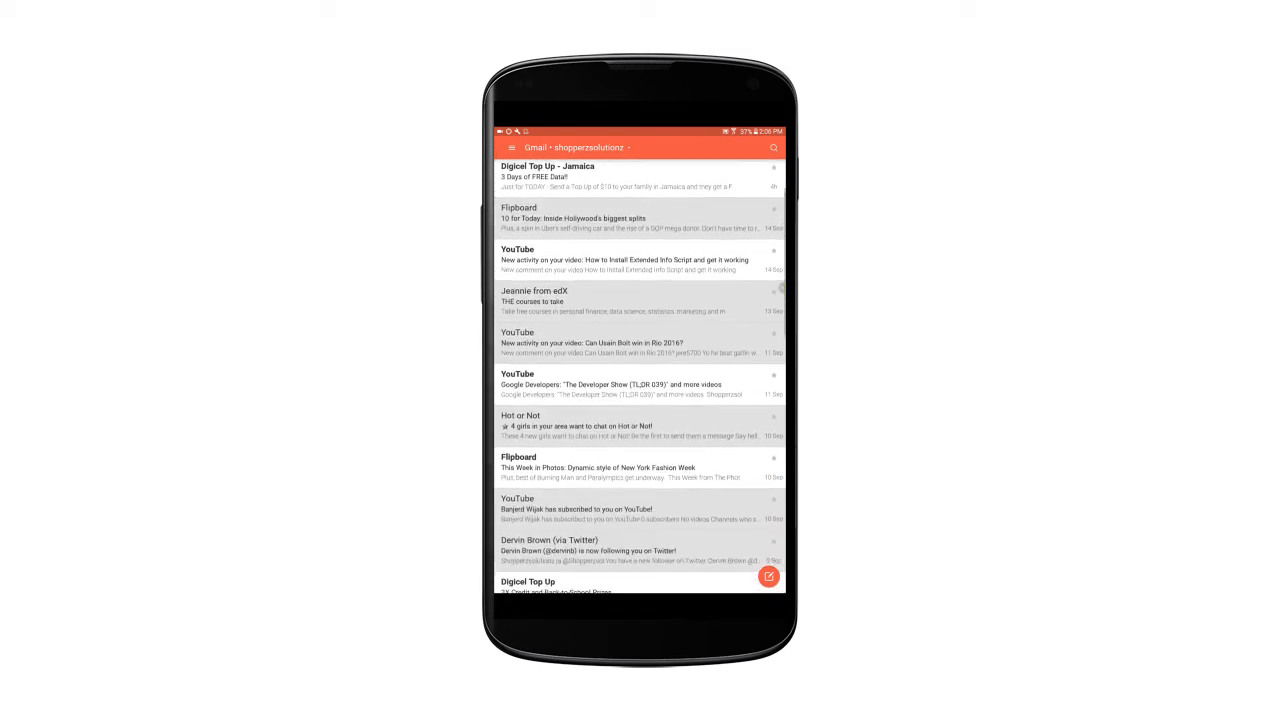
{"action": "scroll", "scroll_direction": "down", "scroll_amount": 3}
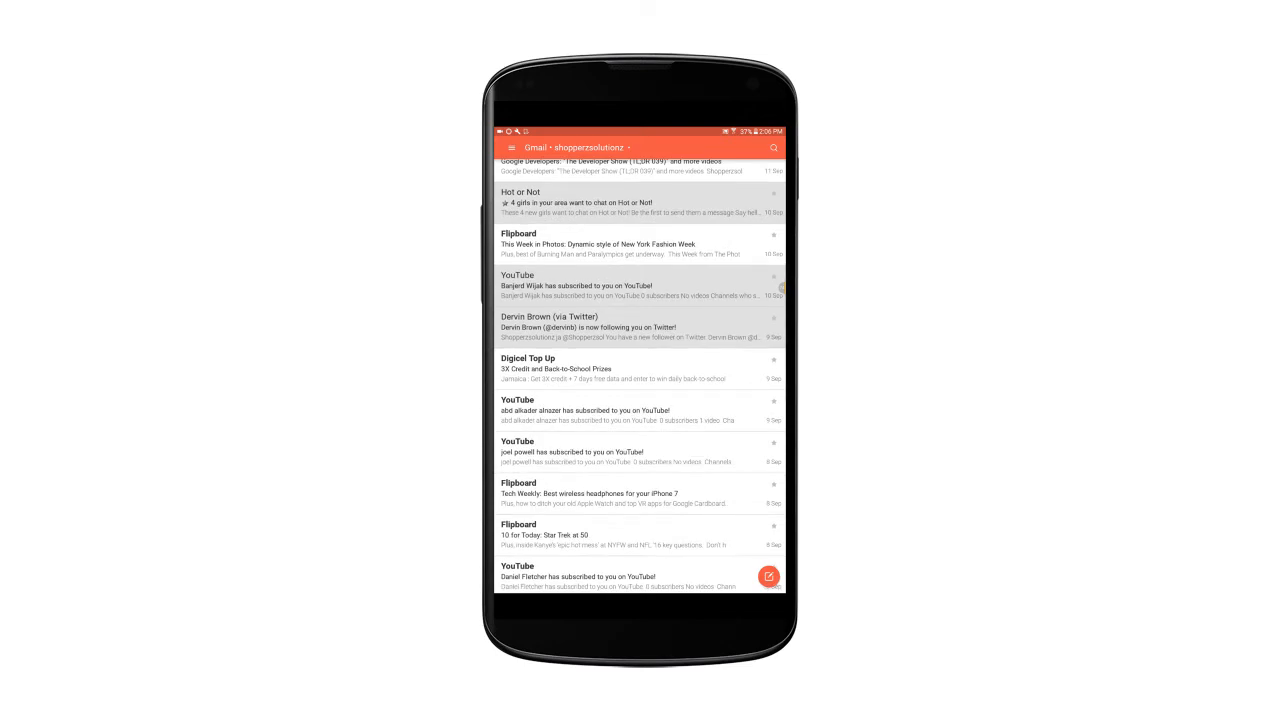
Start a new message, discard the draft, then bring up CloudMagic's settings from the drawer
{"action": "left_click", "coordinate": [768, 576]}
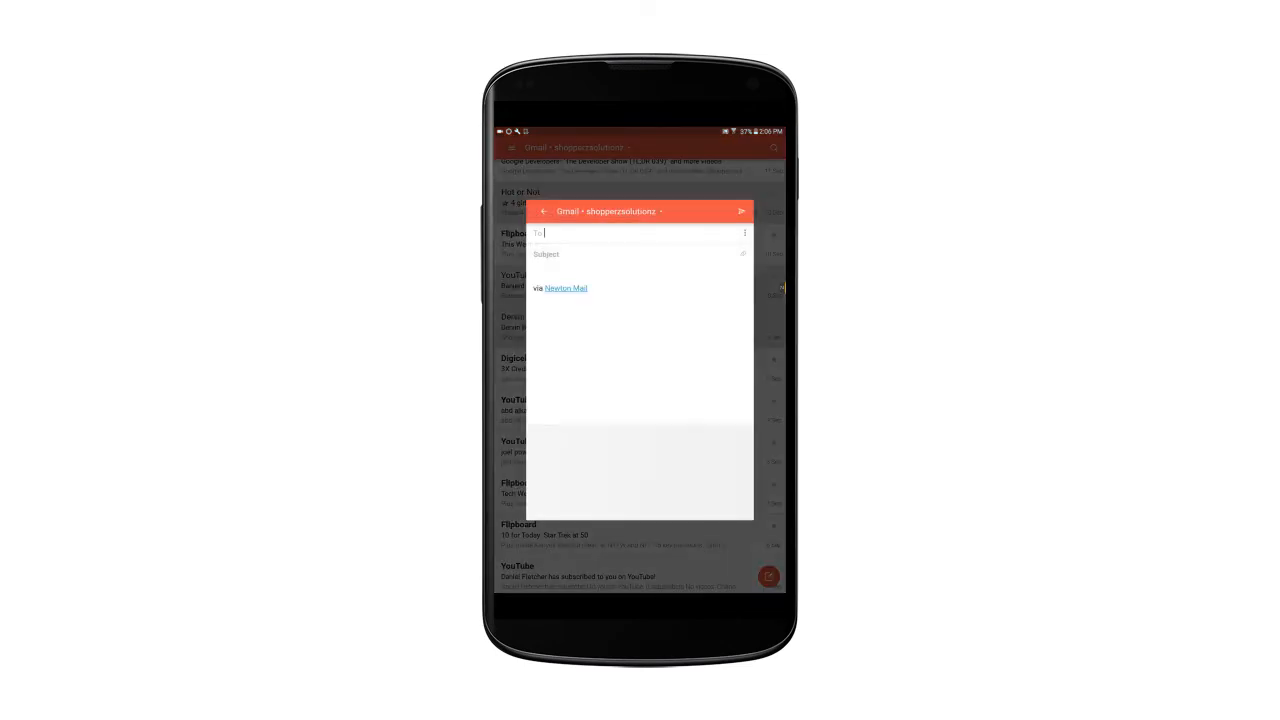
{"action": "left_click", "coordinate": [640, 233]}
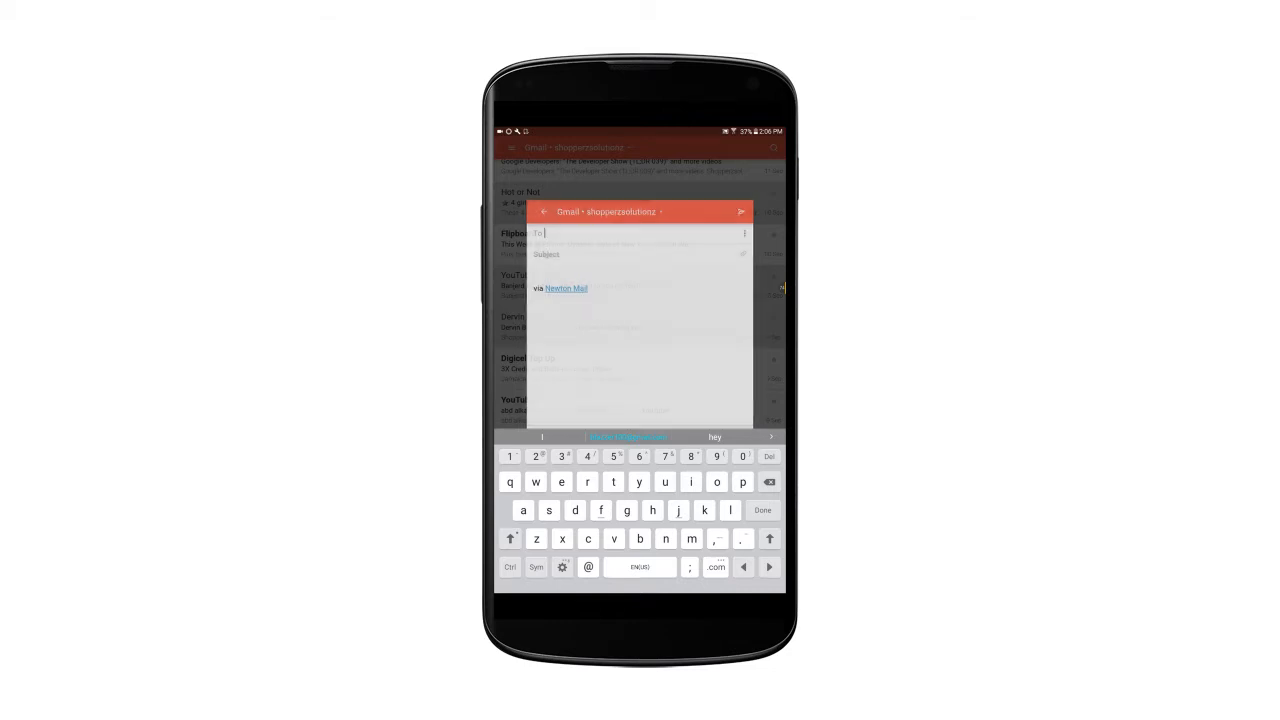
{"action": "left_click", "coordinate": [543, 211]}
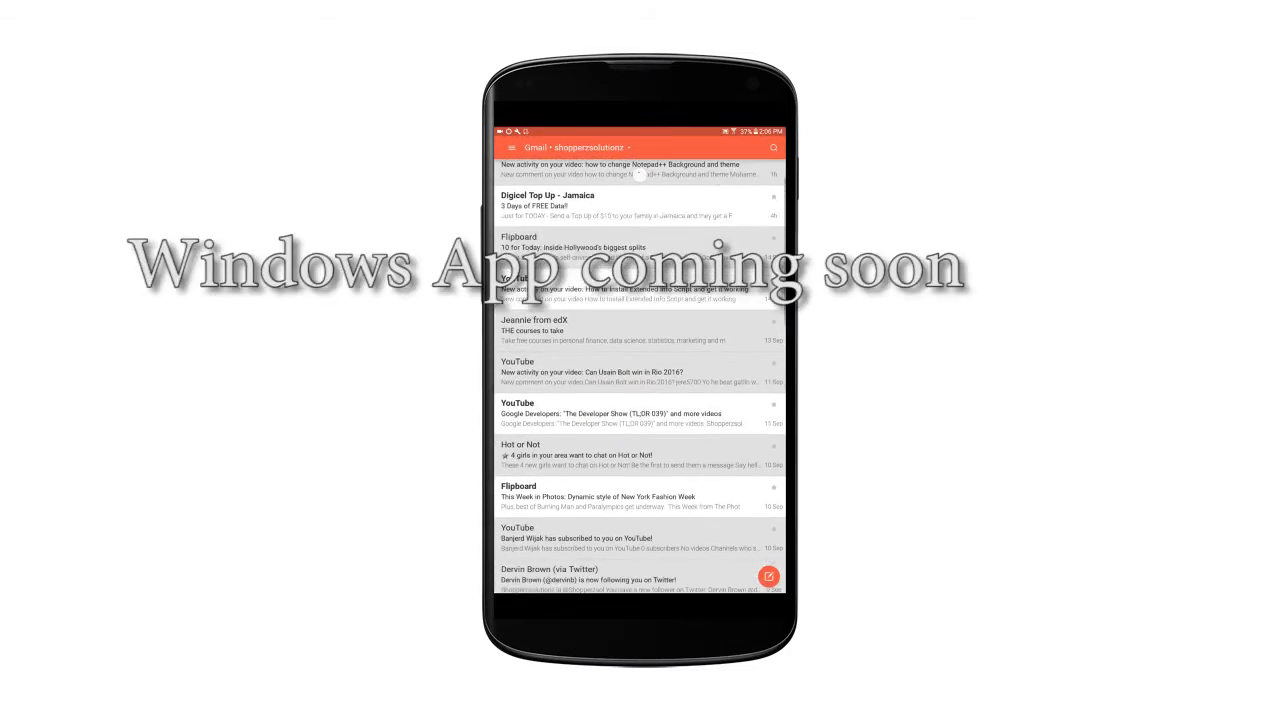
{"action": "scroll", "scroll_direction": "down", "scroll_amount": 3}
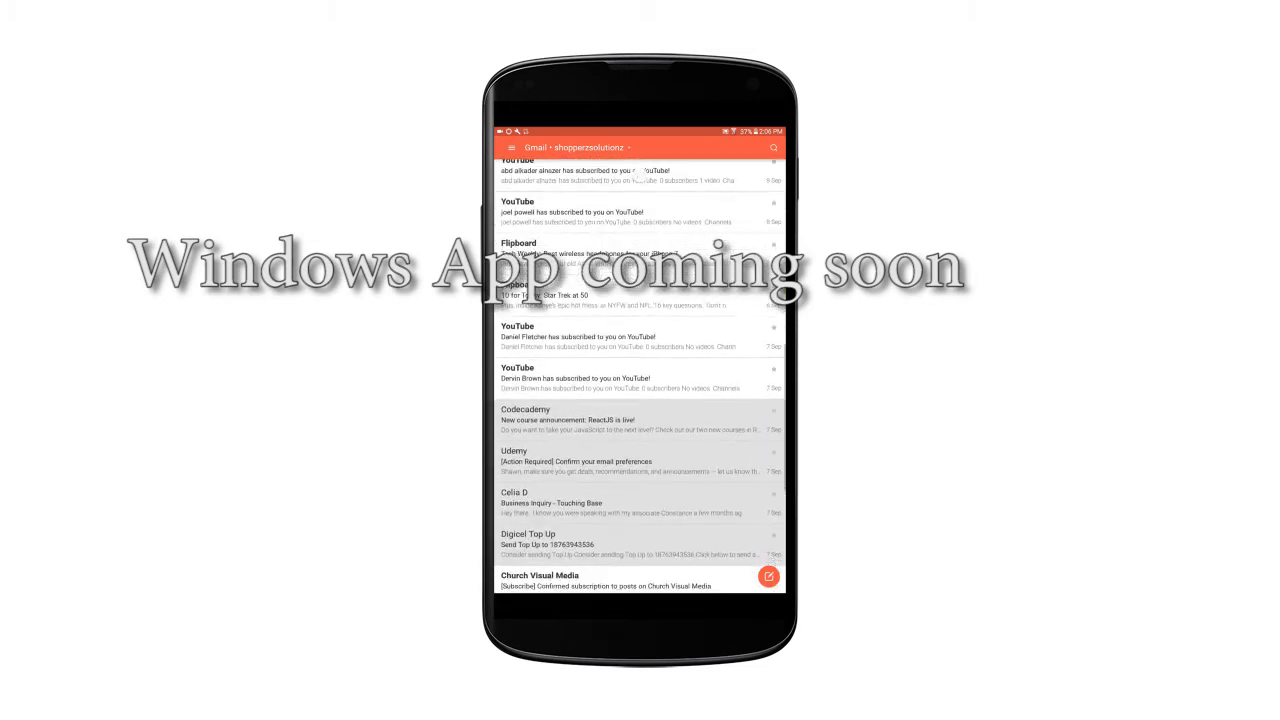
{"action": "left_click", "coordinate": [511, 147]}
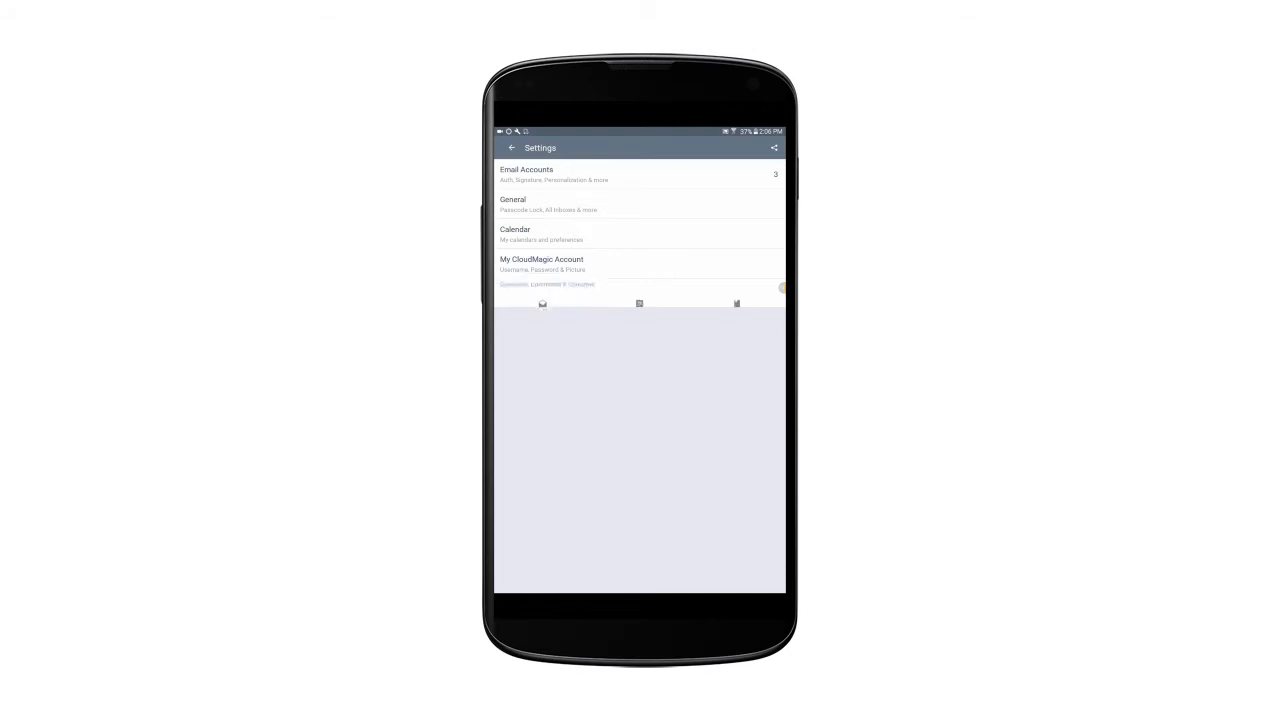
Exit settings, dismiss the account drawer and scroll the Gmail inbox list
{"action": "left_click", "coordinate": [511, 147]}
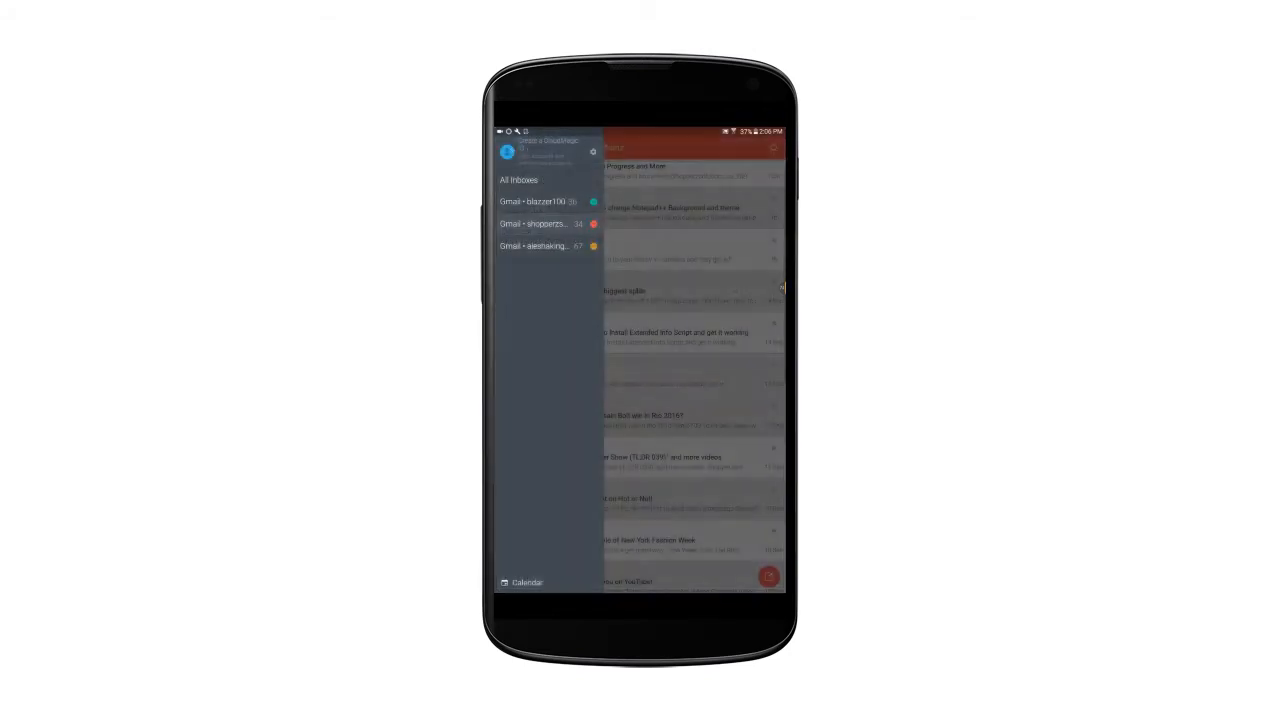
{"action": "left_click", "coordinate": [535, 223]}
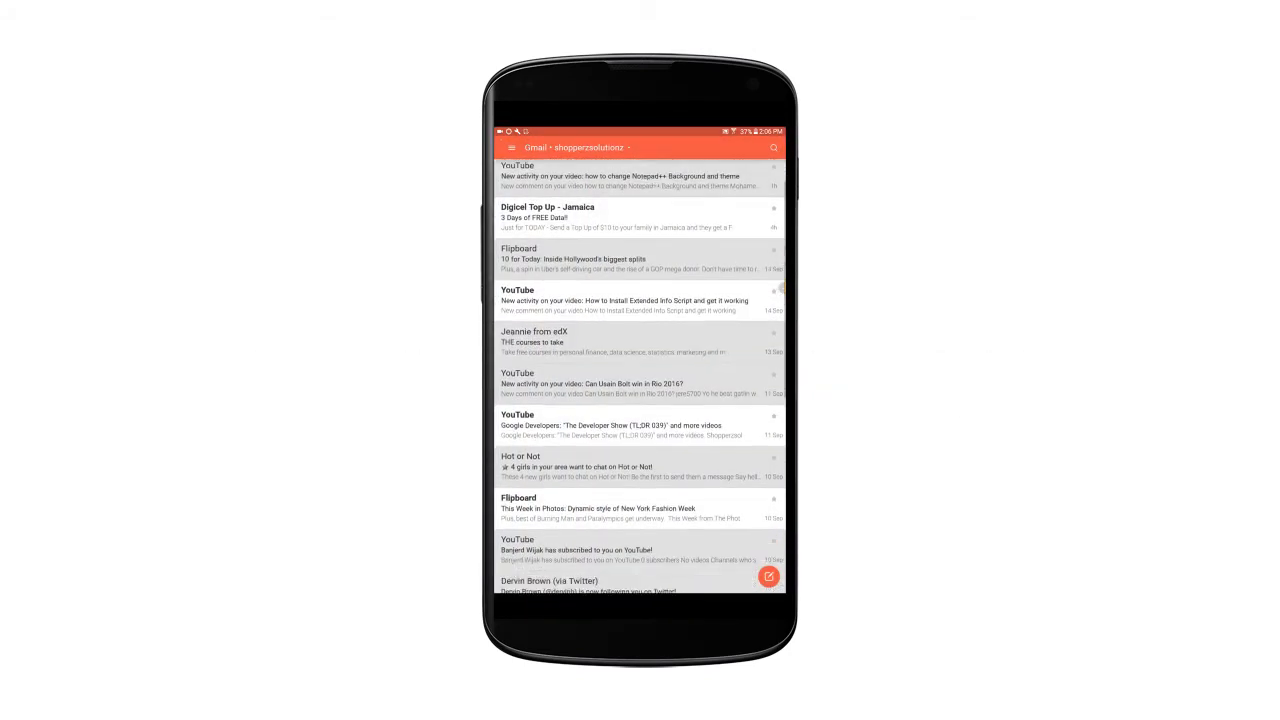
{"action": "scroll", "scroll_direction": "down", "scroll_amount": 3}
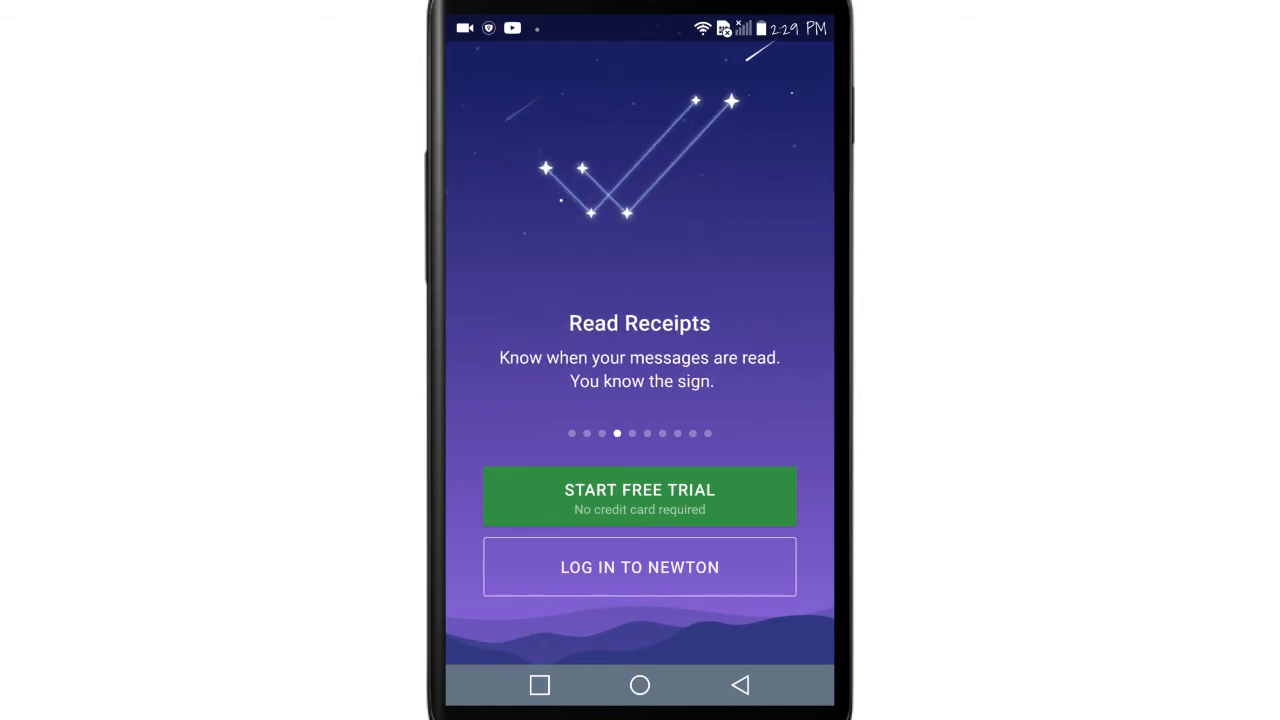
Swipe through Newton's feature slides to the free-trial pricing page and reach the login form
{"action": "scroll", "scroll_direction": "left", "scroll_amount": 3}
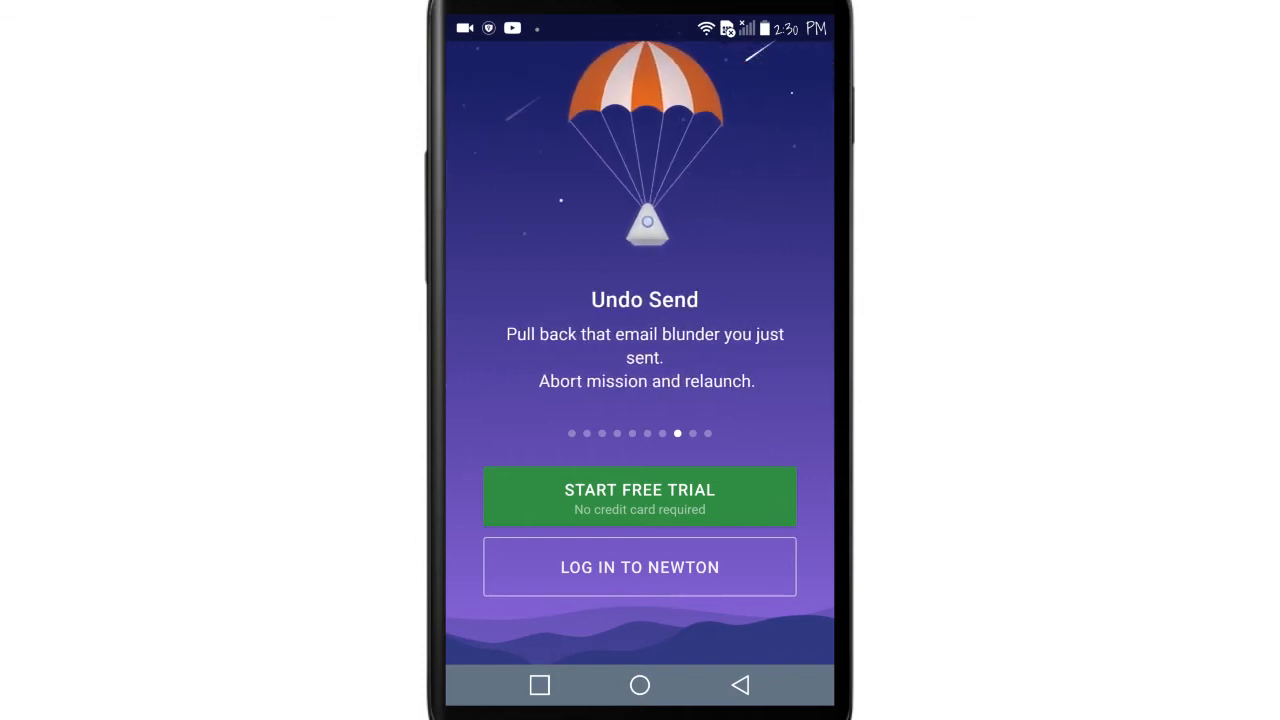
{"action": "scroll", "scroll_direction": "left", "scroll_amount": 3}
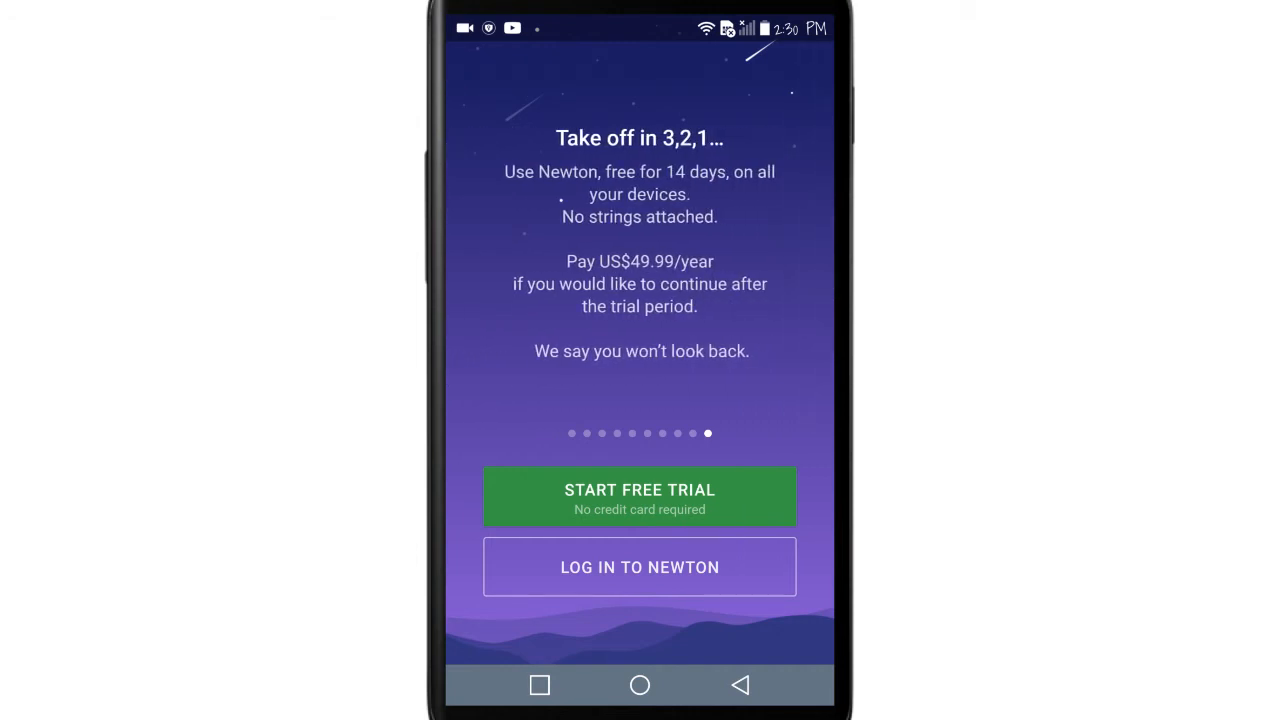
{"action": "left_click", "coordinate": [639, 567]}
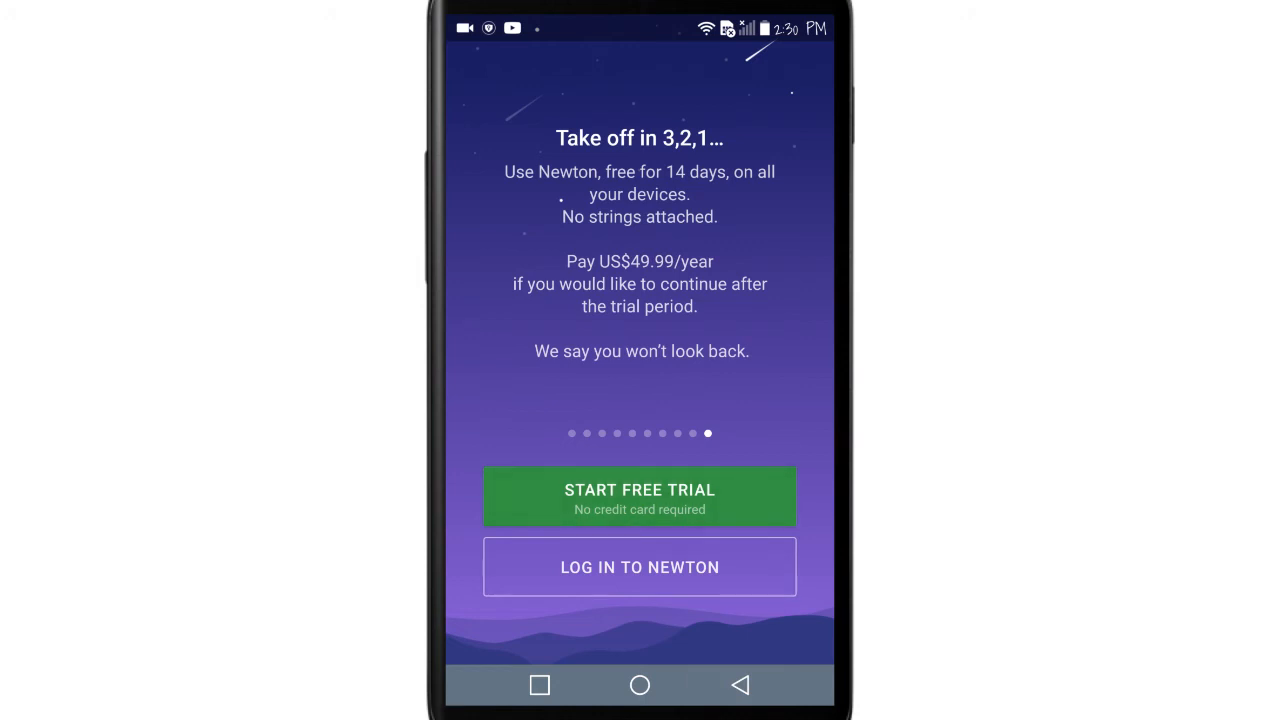
{"action": "left_click", "coordinate": [639, 490]}
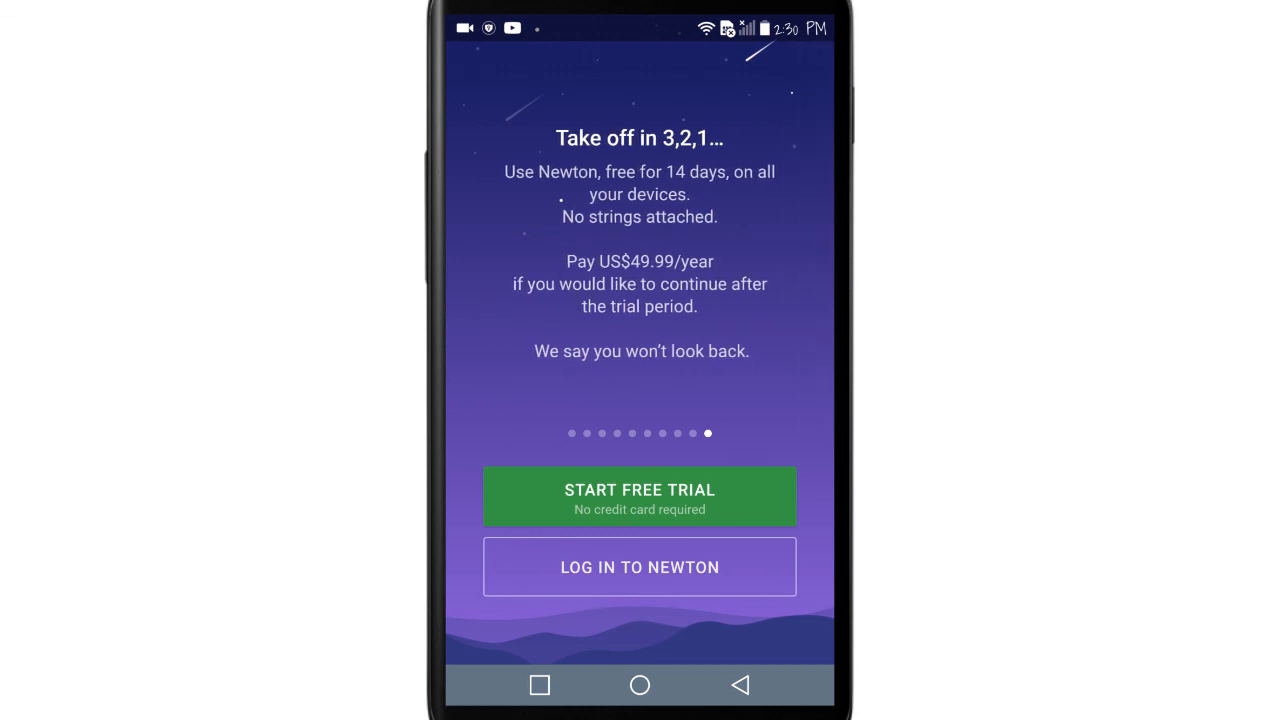
{"action": "left_click", "coordinate": [639, 567]}
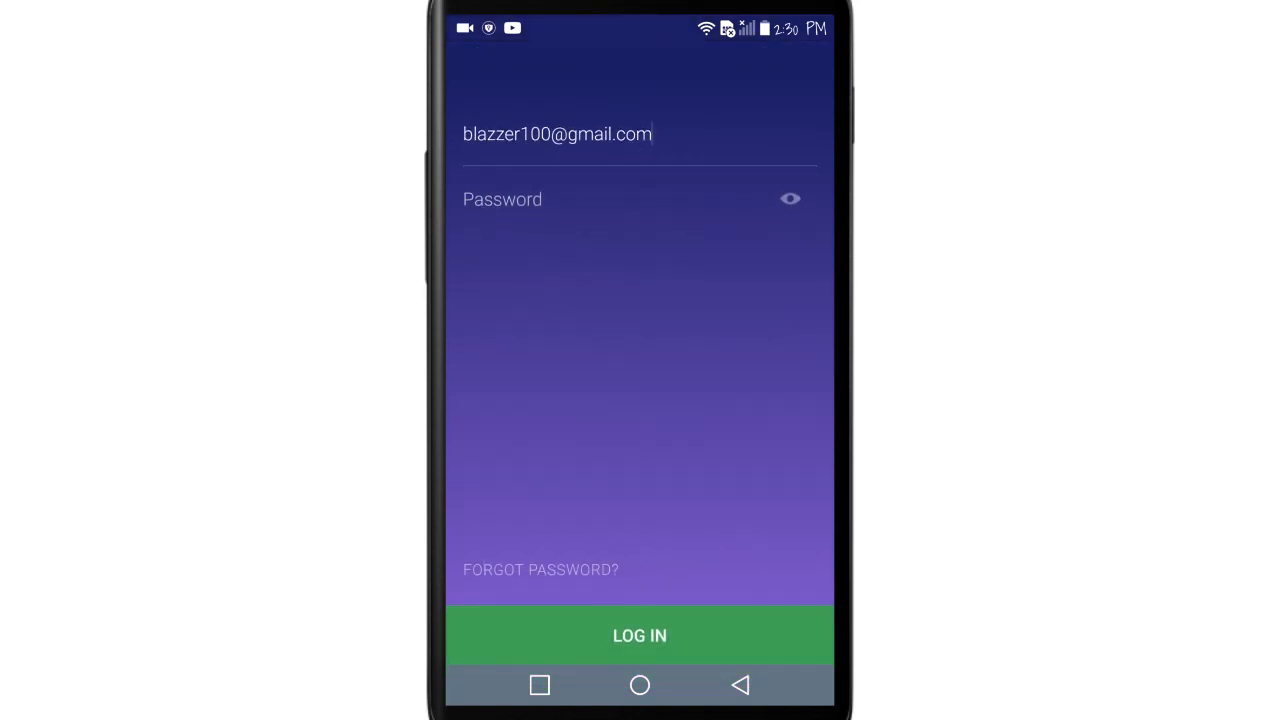